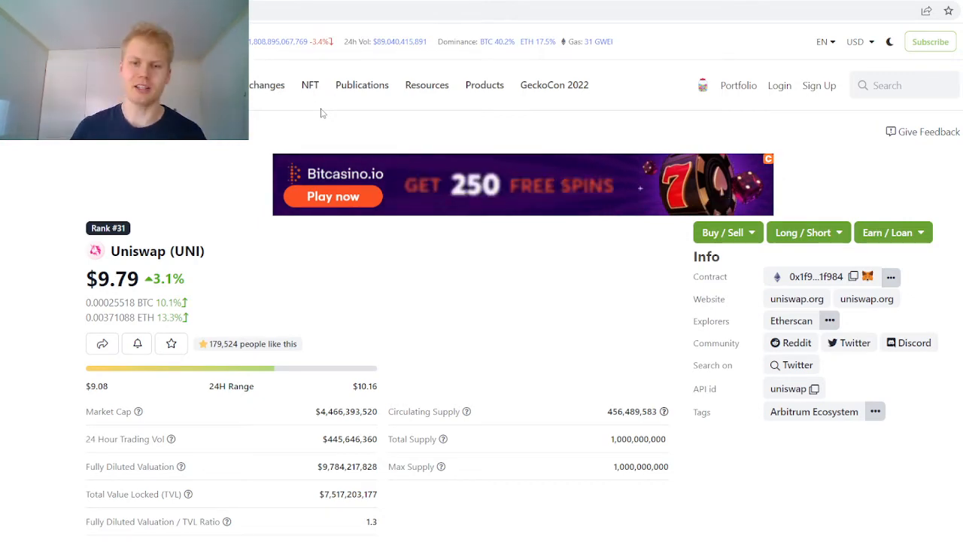
- Scroll the Uniswap (UNI) page down to its price chart and price statistics
scroll("down", 3)
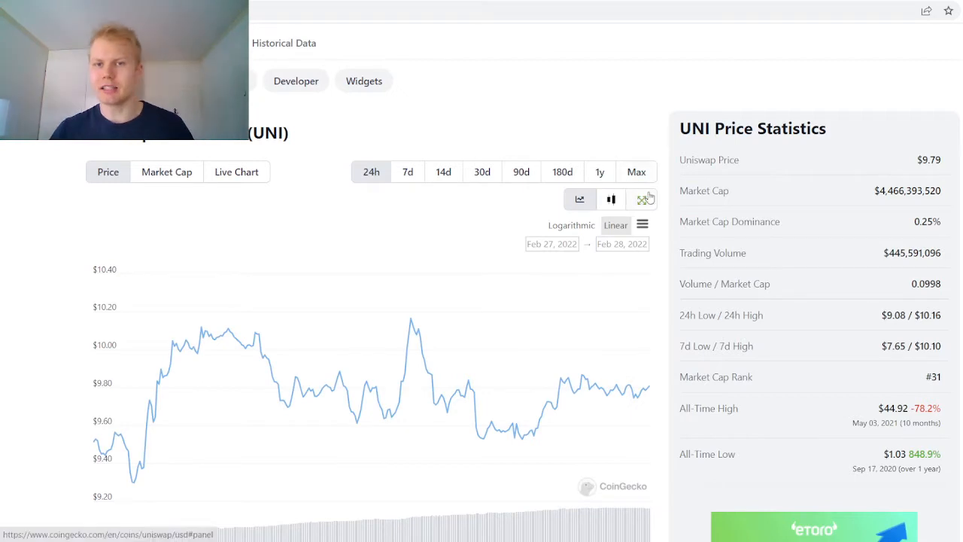
- Switch the UNI chart to the Max range, review it, then return to the $9.79 overview
left_click(636, 172)
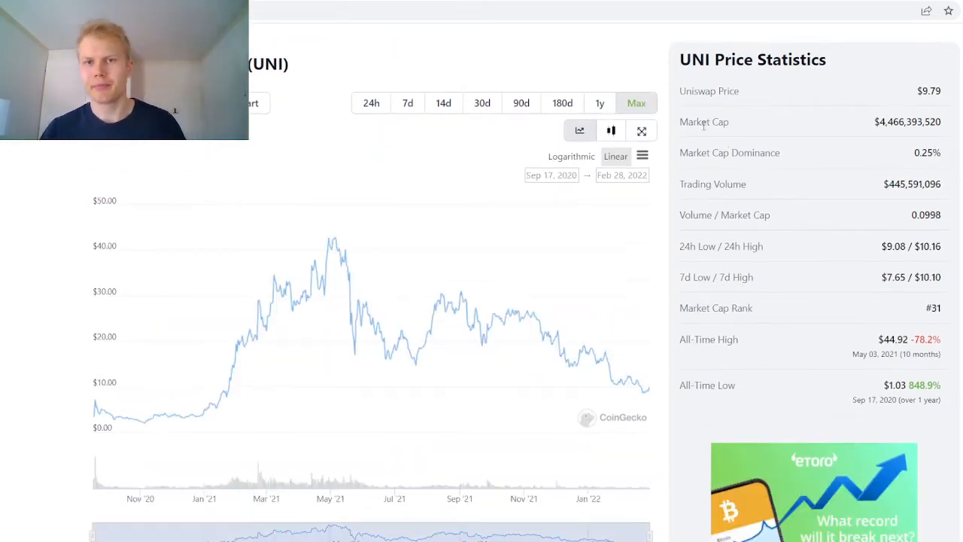
scroll("down", 3)
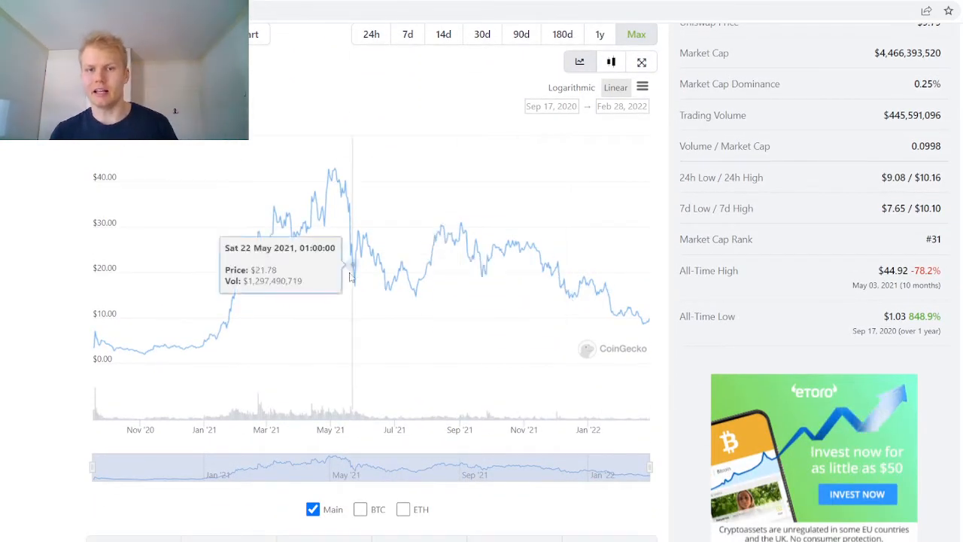
mouse_move(215, 335)
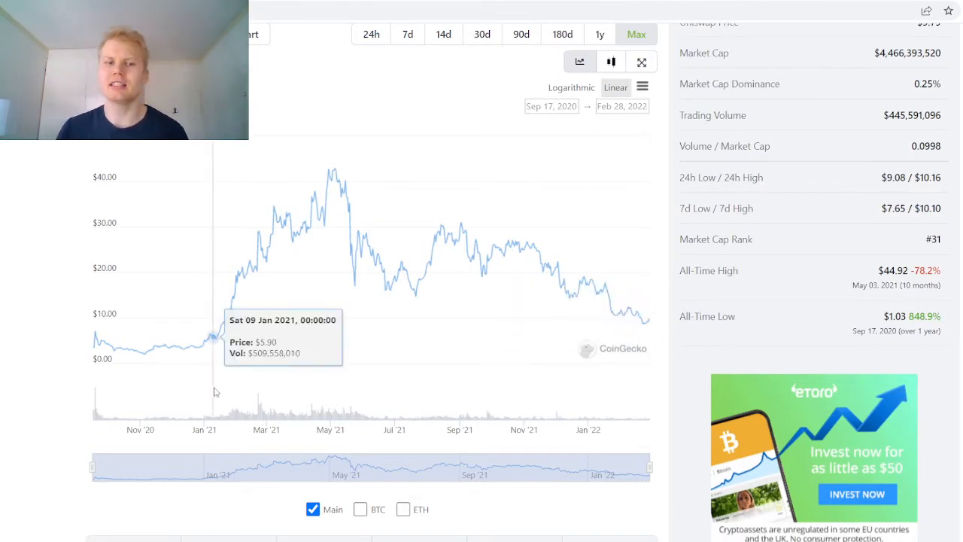
scroll("up", 3)
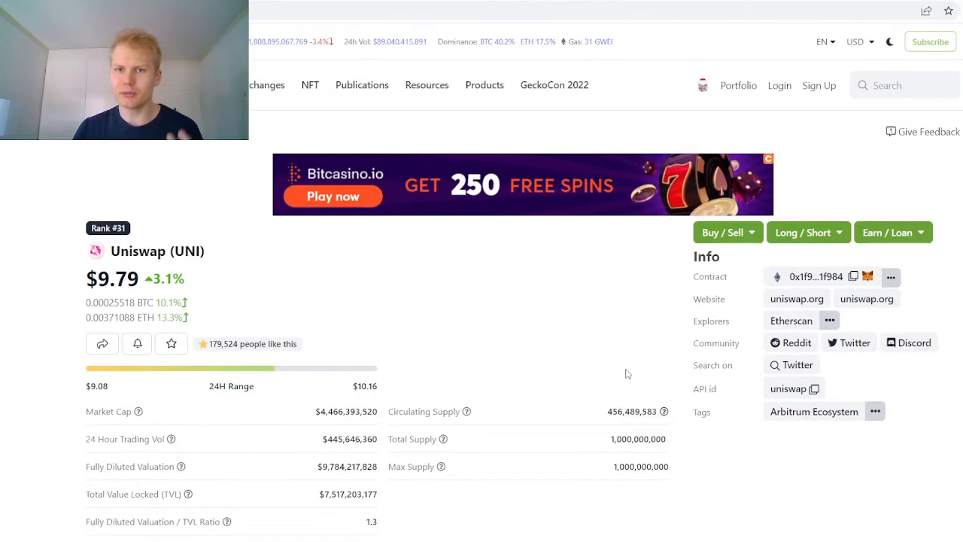
mouse_move(561, 297)
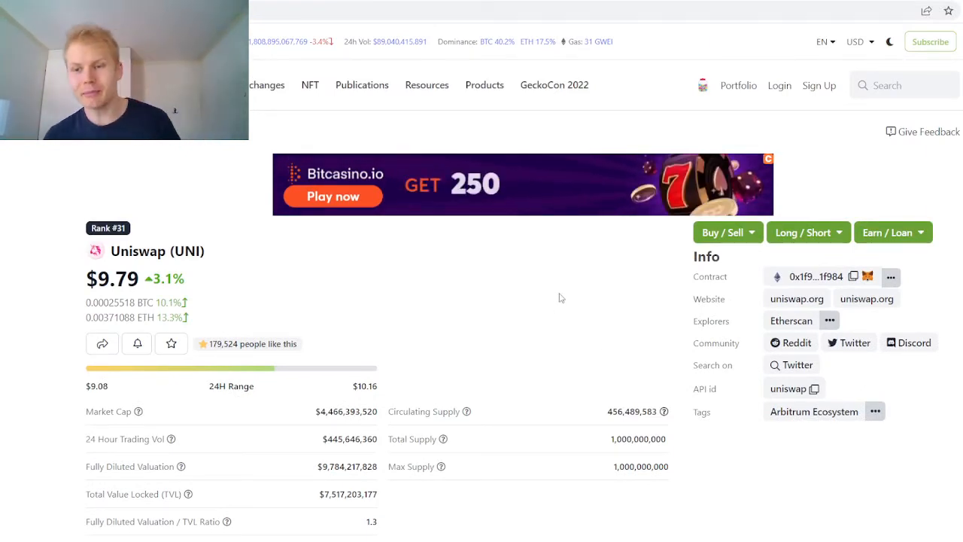
scroll("down", 3)
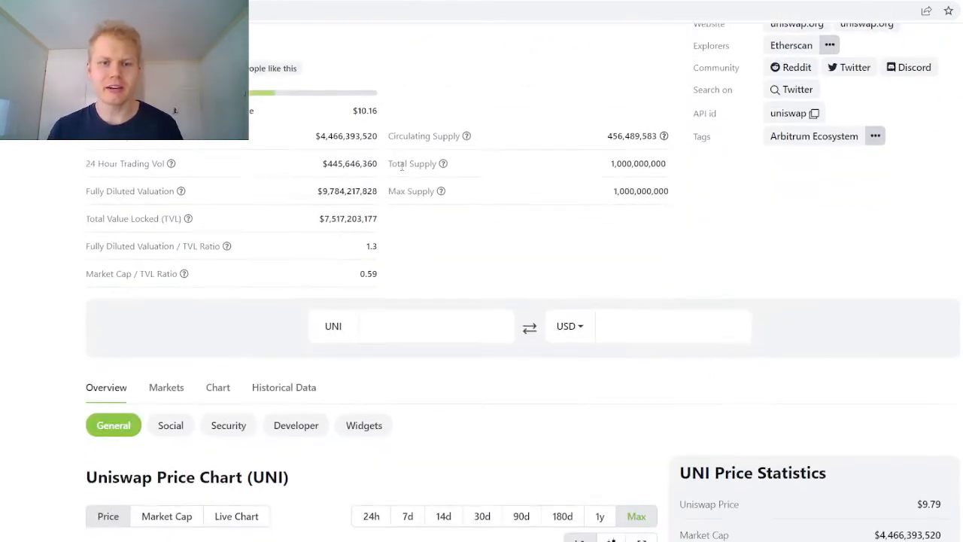
scroll("down", 3)
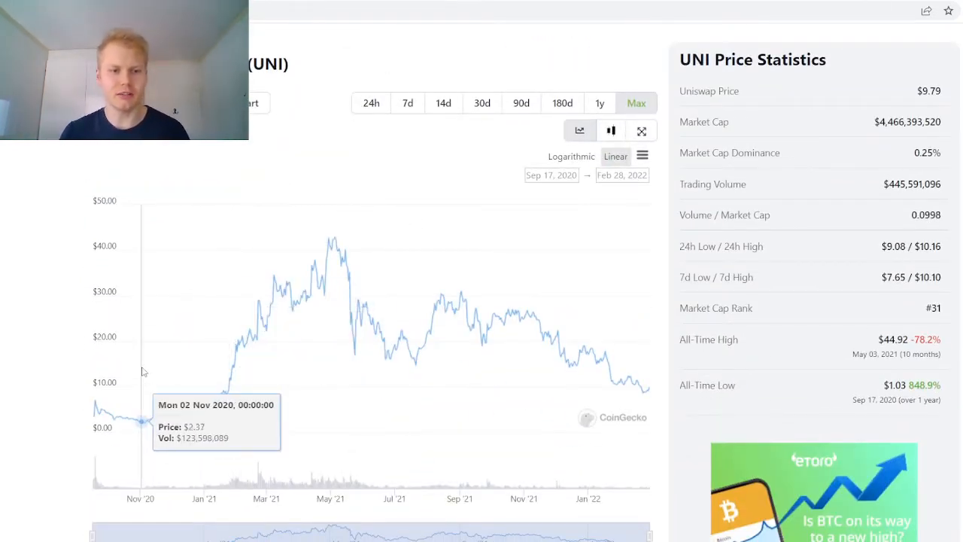
scroll("up", 3)
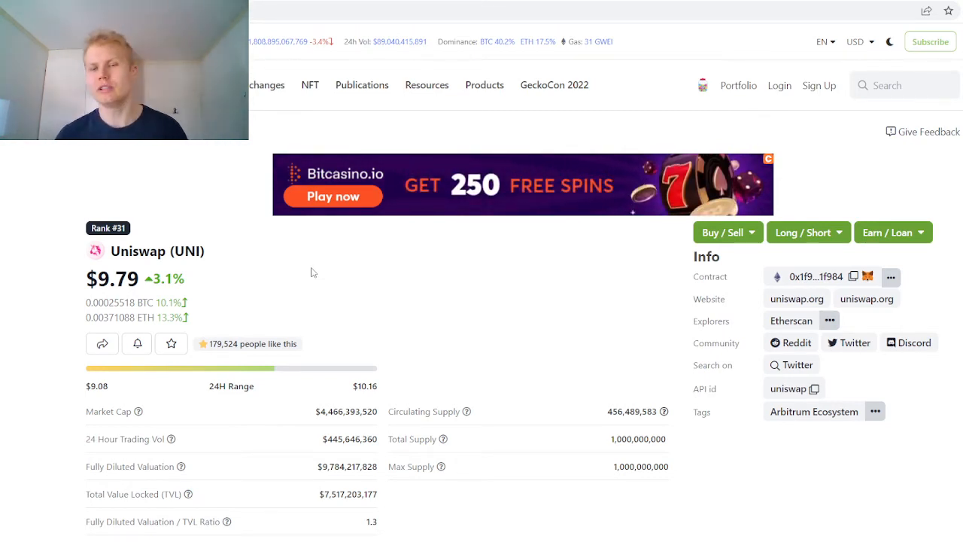
- Scroll down to the performance table, then back up to the full-history UNI chart
scroll("down", 3)
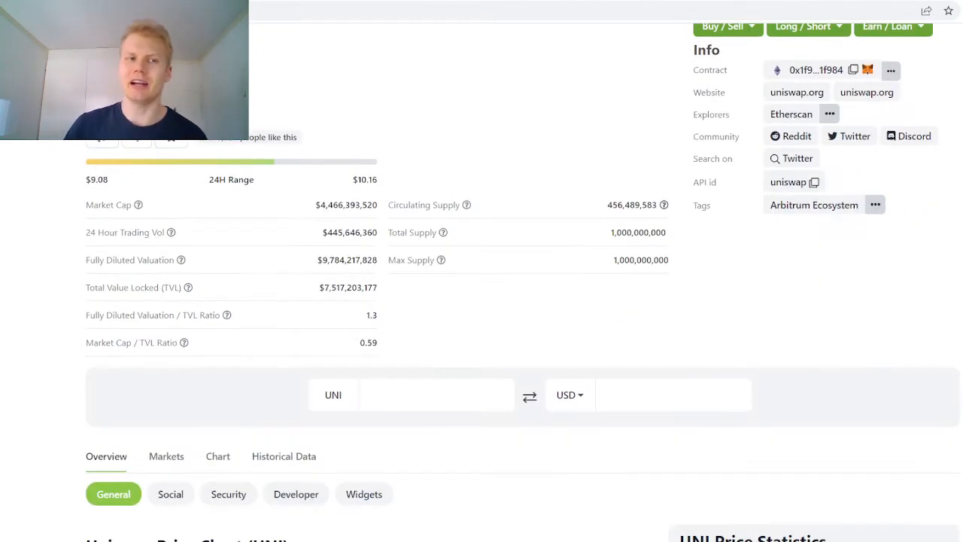
scroll("down", 3)
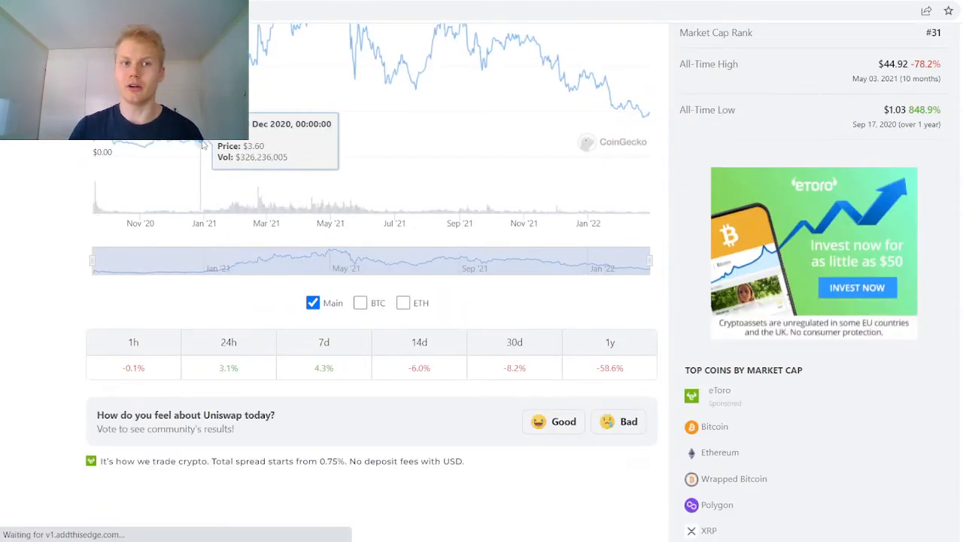
scroll("up", 3)
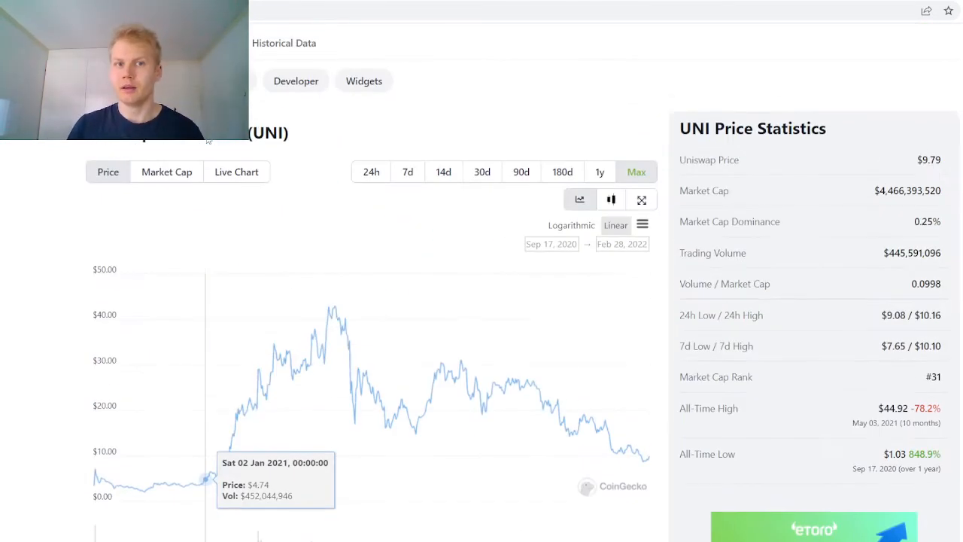
scroll("up", 3)
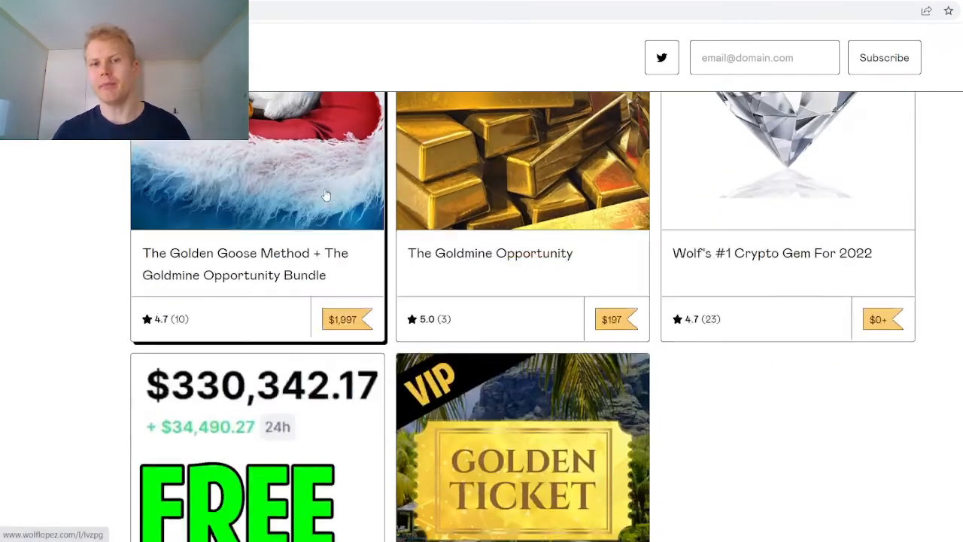
- Scroll the Wolf Lopez store to the Free Market Insights and $67/month Golden Ticket VIP listings
scroll("down", 3)
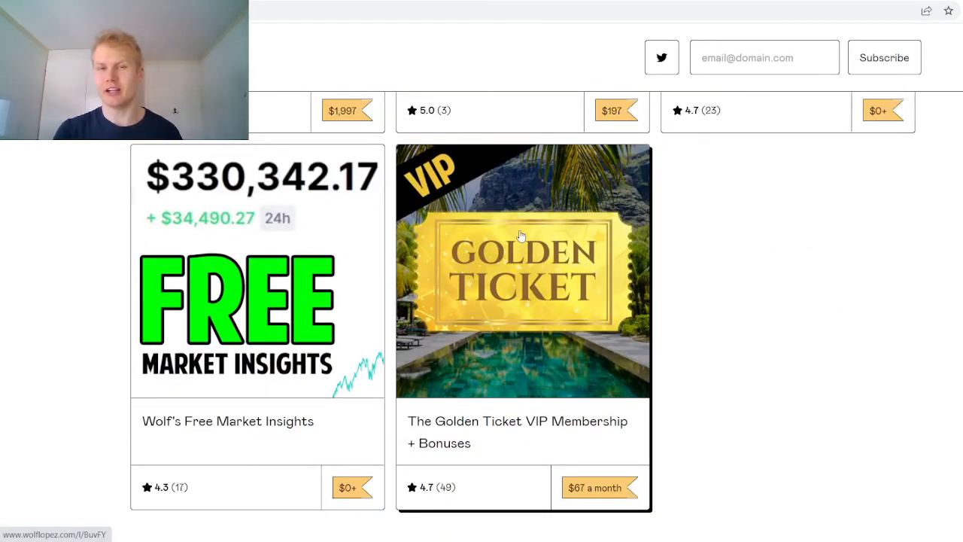